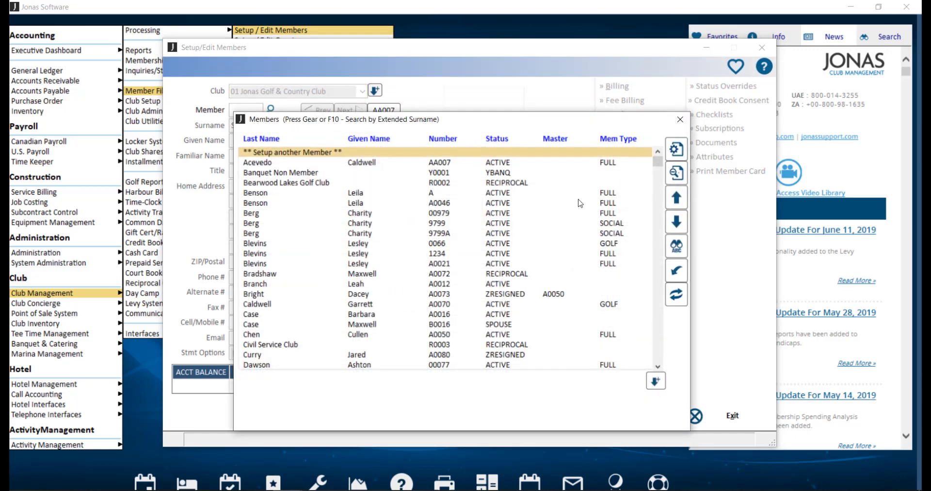
pyautogui.moveTo(368, 158)
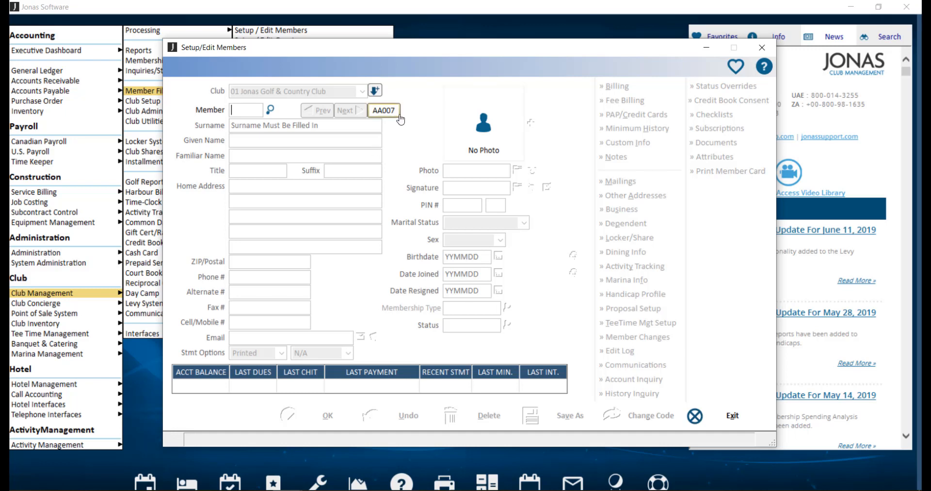
pyautogui.click(383, 110)
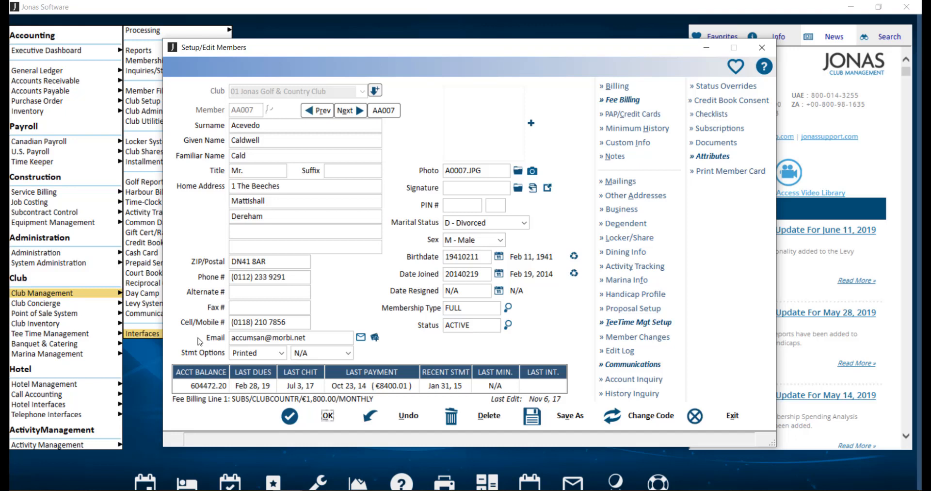
pyautogui.moveTo(504, 253)
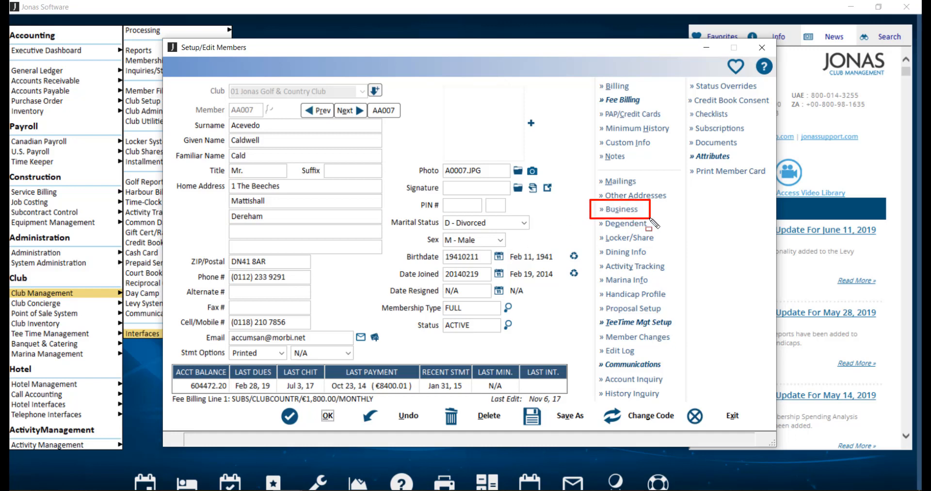
pyautogui.moveTo(650, 223)
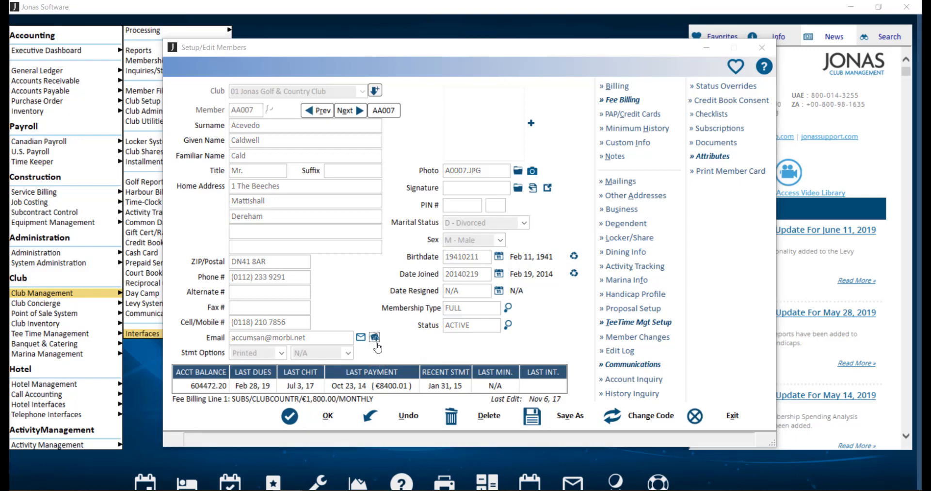
pyautogui.click(373, 337)
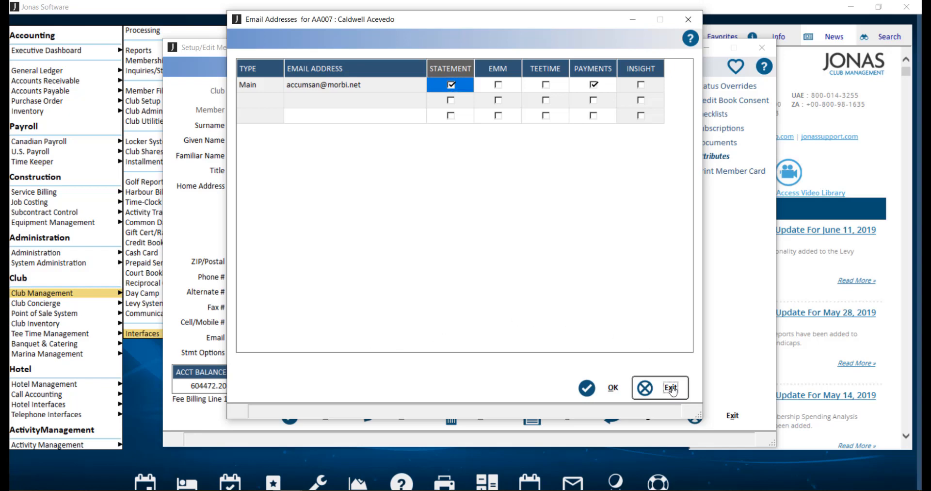
pyautogui.click(669, 387)
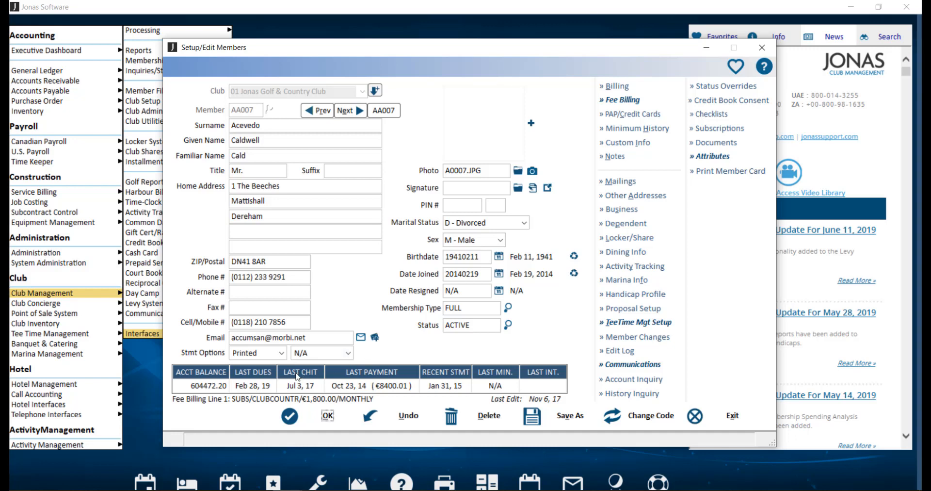
pyautogui.click(281, 353)
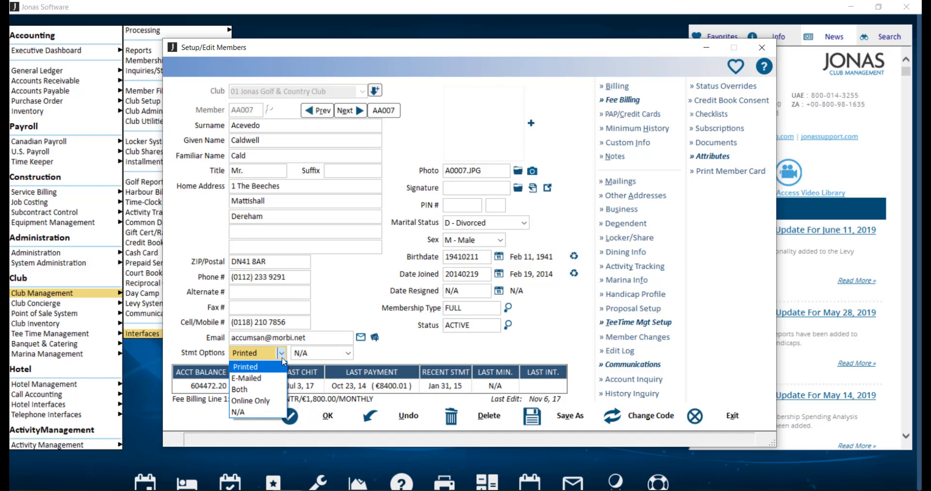
pyautogui.moveTo(306, 362)
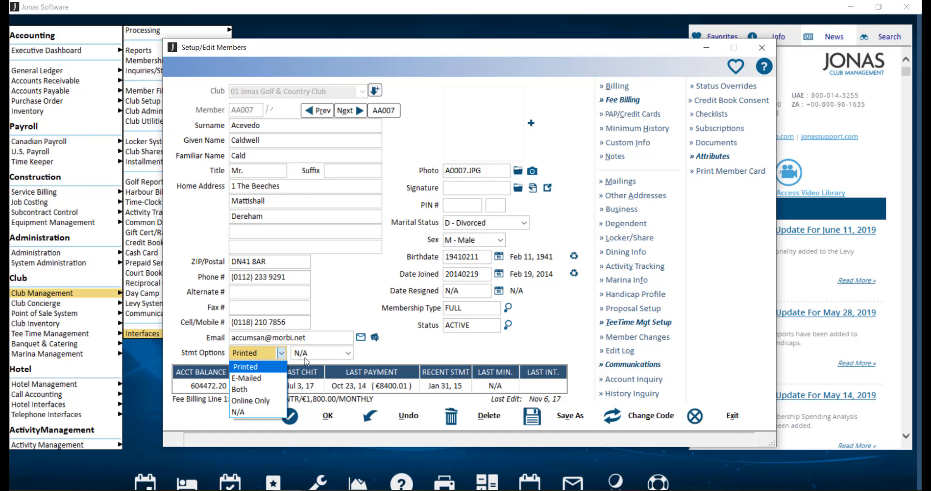
pyautogui.click(245, 367)
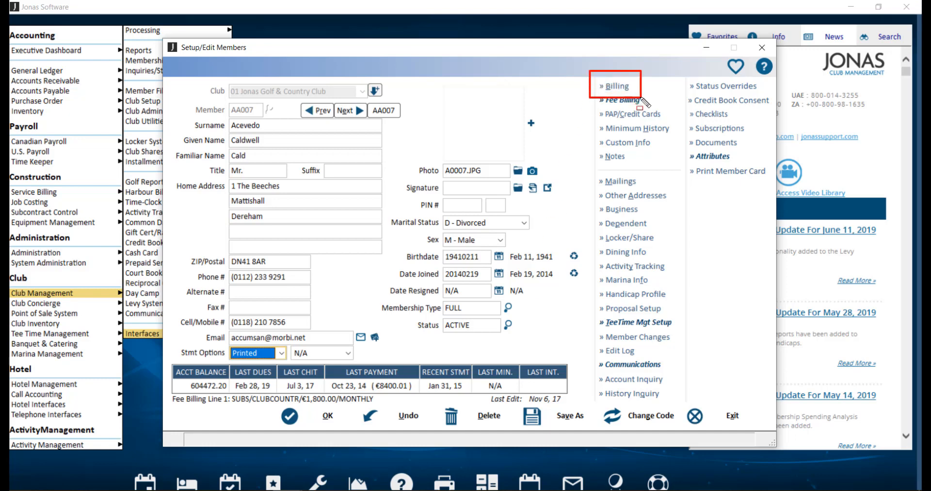
pyautogui.click(616, 85)
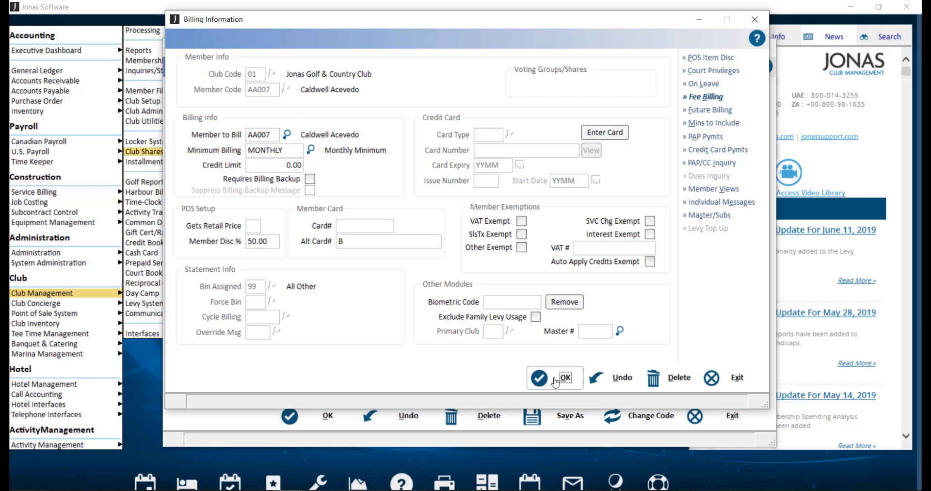
pyautogui.click(564, 377)
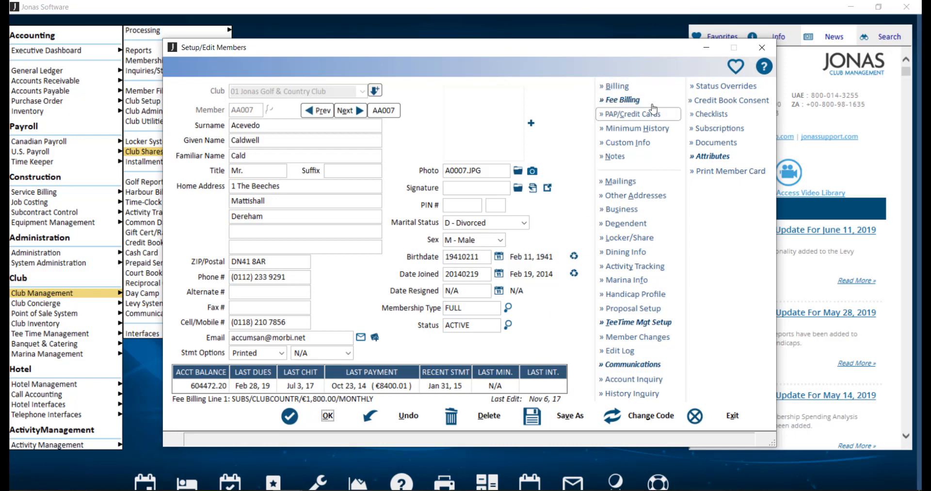
# Show AA007's fee billing lines and the fee billing schedules lookup for line 1
pyautogui.click(621, 99)
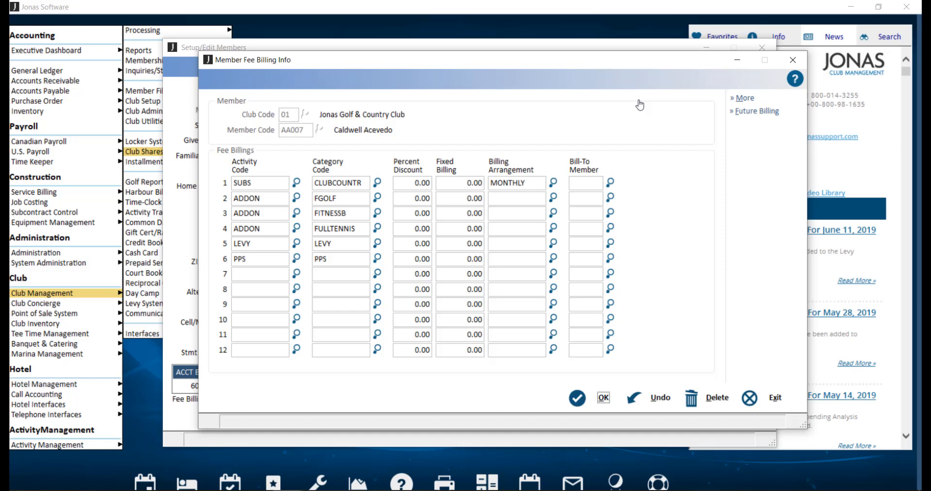
pyautogui.moveTo(305, 183)
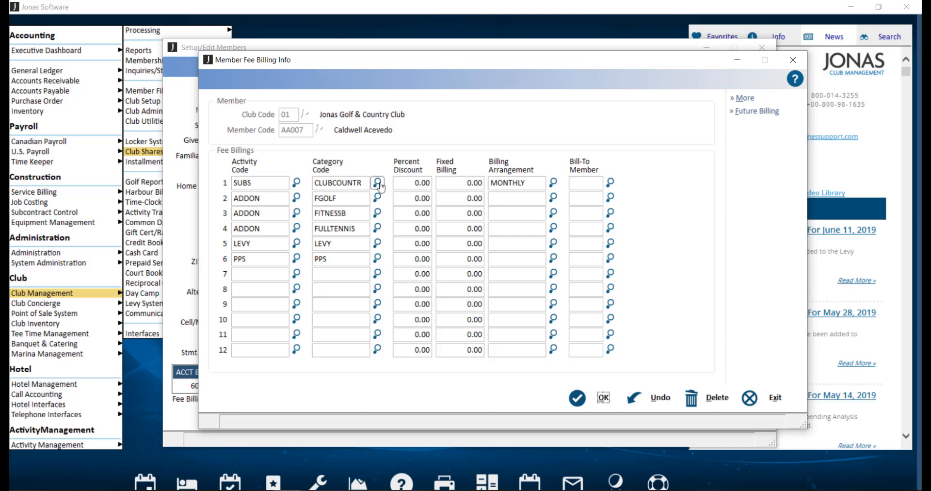
pyautogui.click(378, 182)
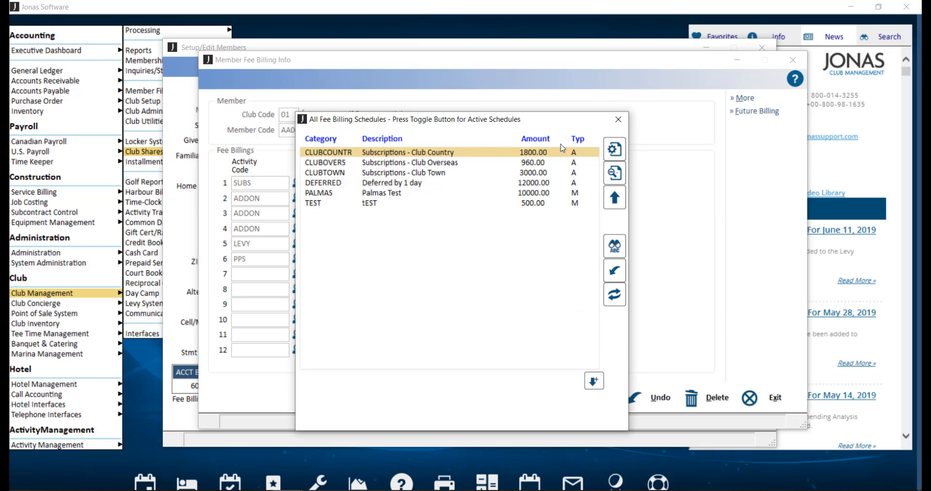
pyautogui.moveTo(558, 146)
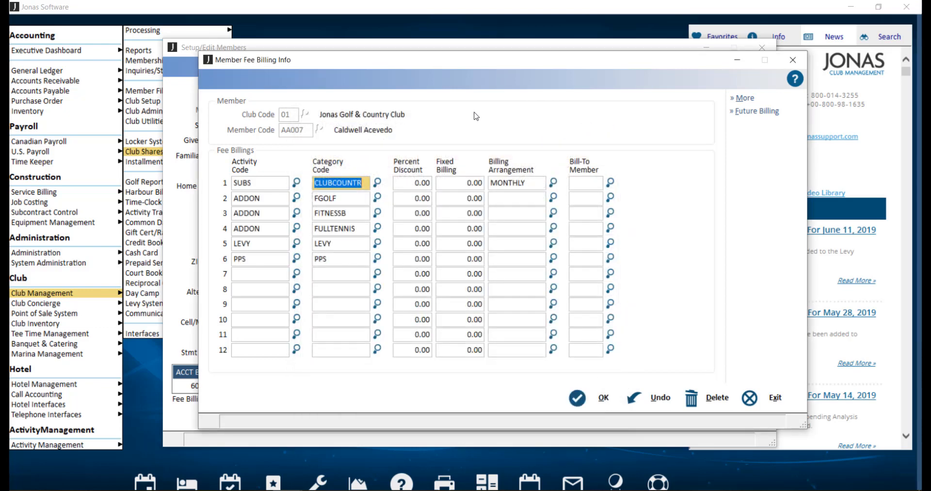
pyautogui.moveTo(426, 163)
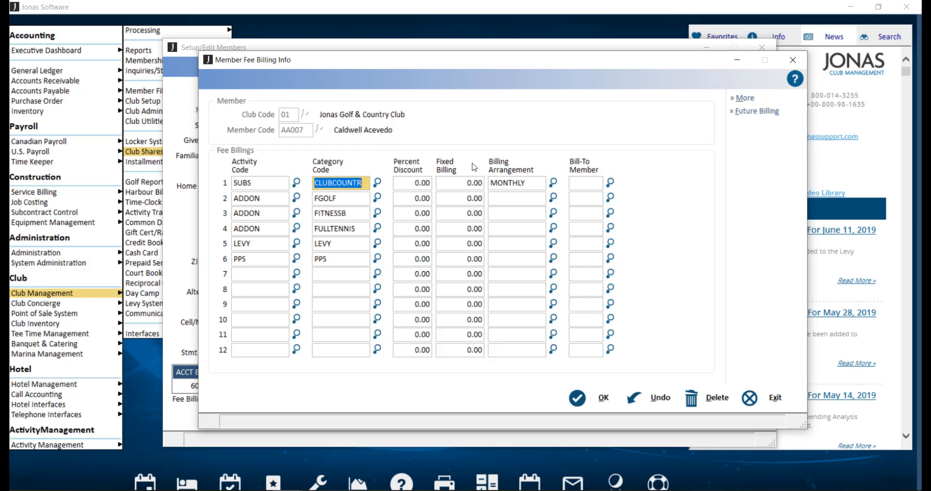
pyautogui.moveTo(545, 171)
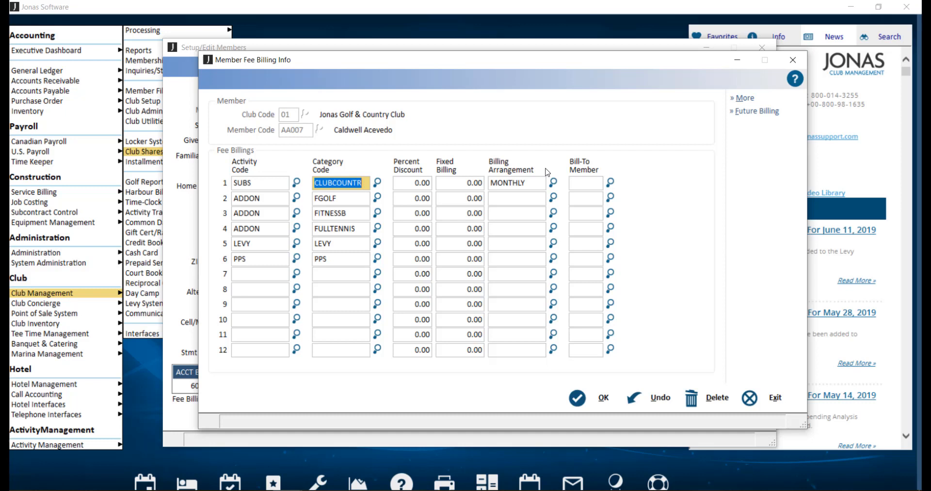
pyautogui.moveTo(612, 168)
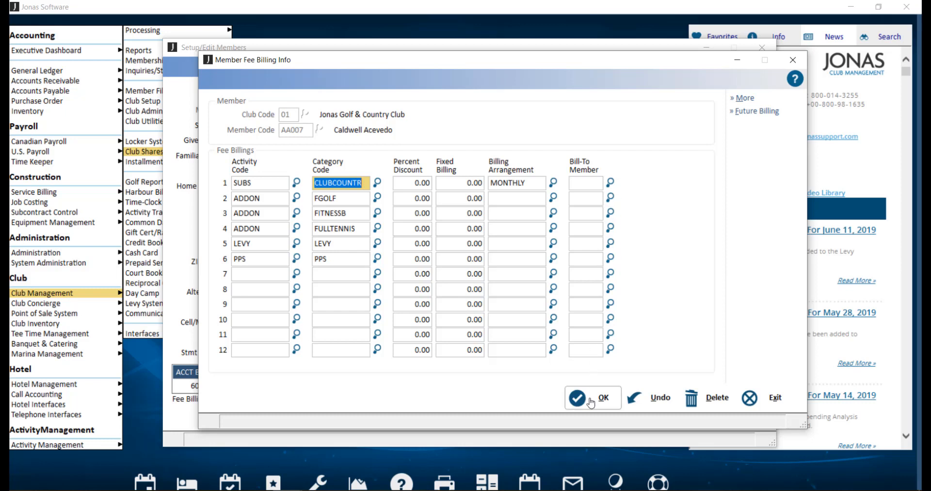
# Close fee billing, then view AA007's PAP/credit card details and custom info fields
pyautogui.click(589, 396)
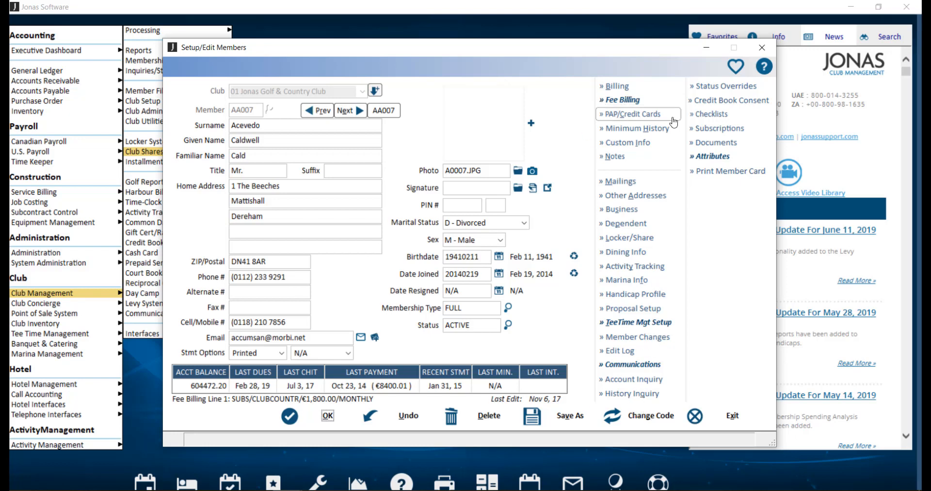
pyautogui.moveTo(673, 122)
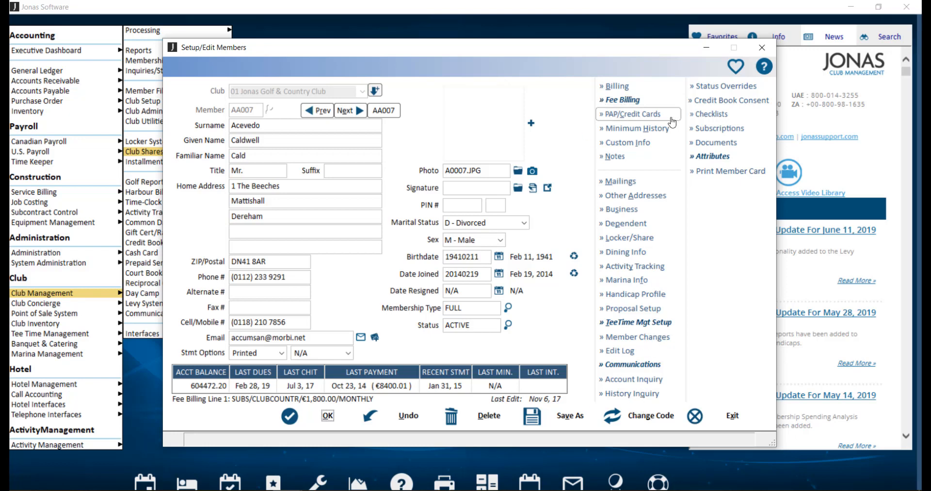
pyautogui.click(630, 113)
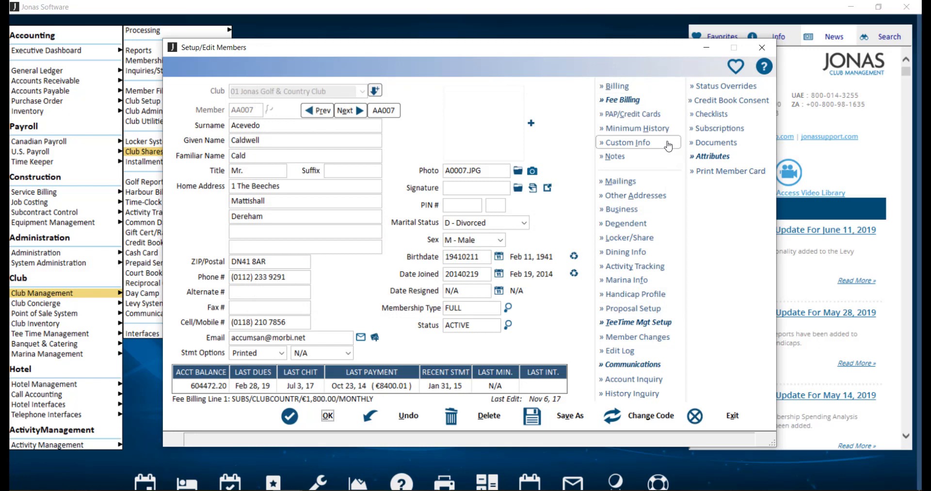
pyautogui.click(627, 142)
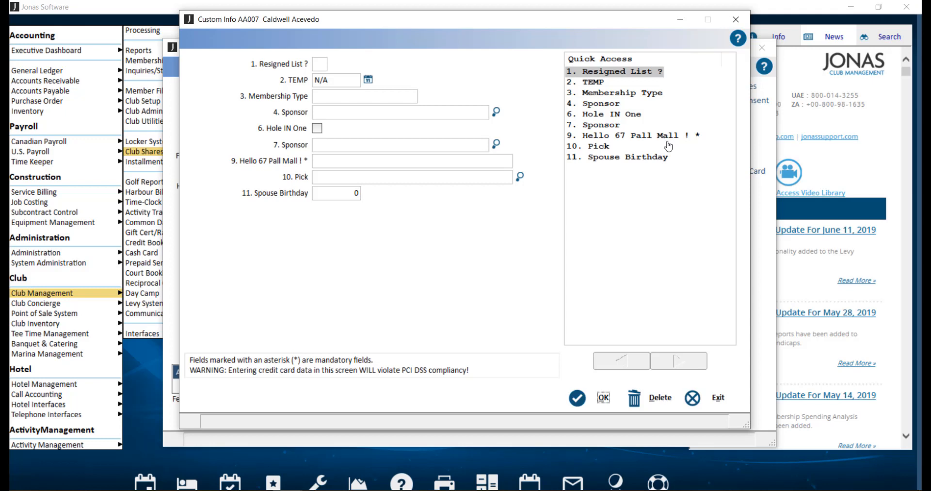
pyautogui.moveTo(667, 146)
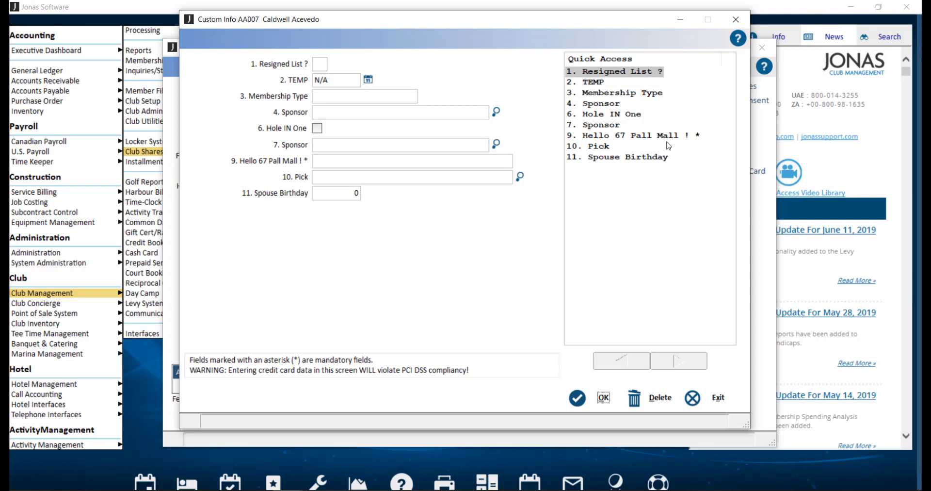
pyautogui.click(717, 397)
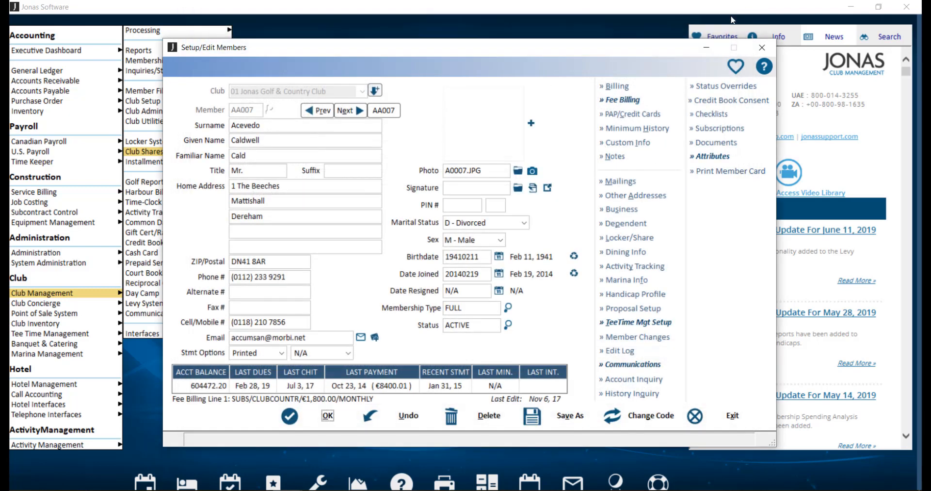
pyautogui.moveTo(637, 157)
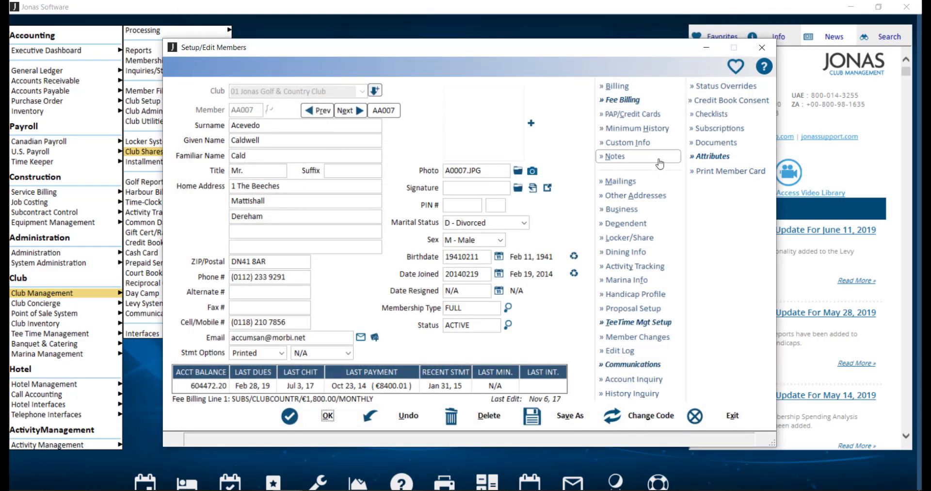
pyautogui.click(614, 155)
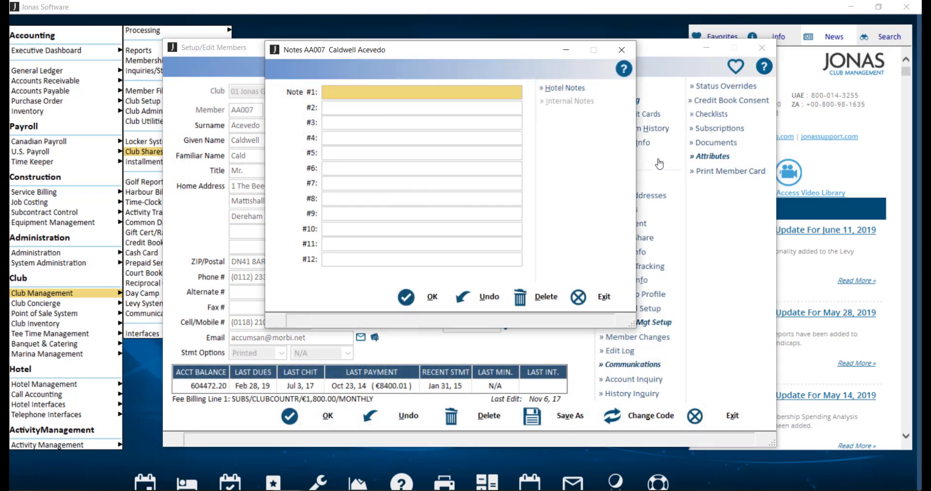
pyautogui.click(421, 91)
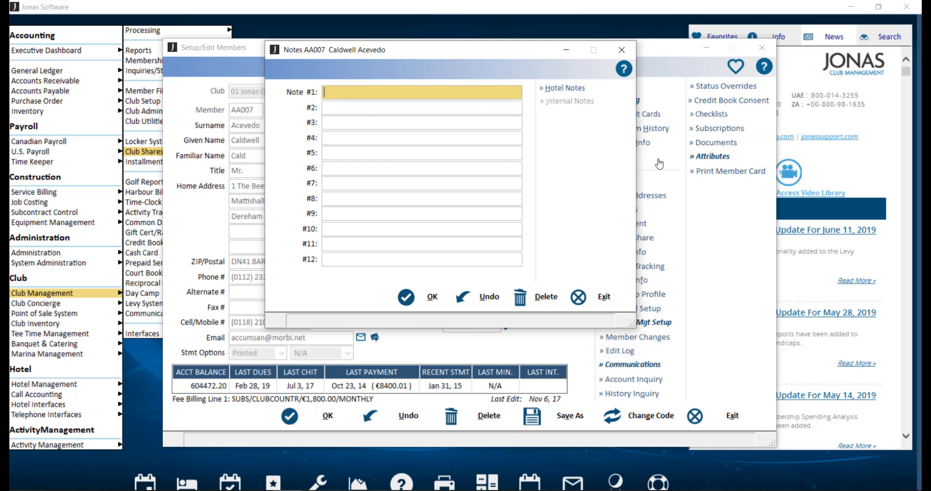
pyautogui.moveTo(535, 100)
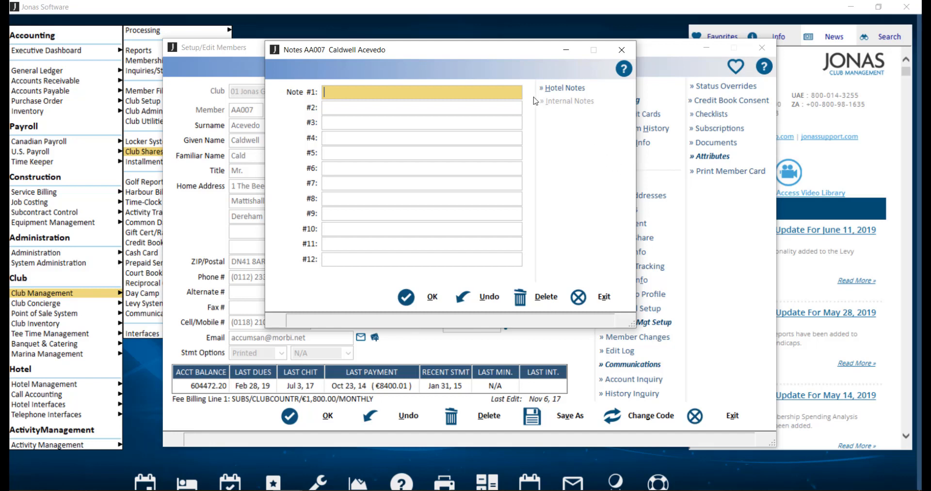
pyautogui.moveTo(529, 96)
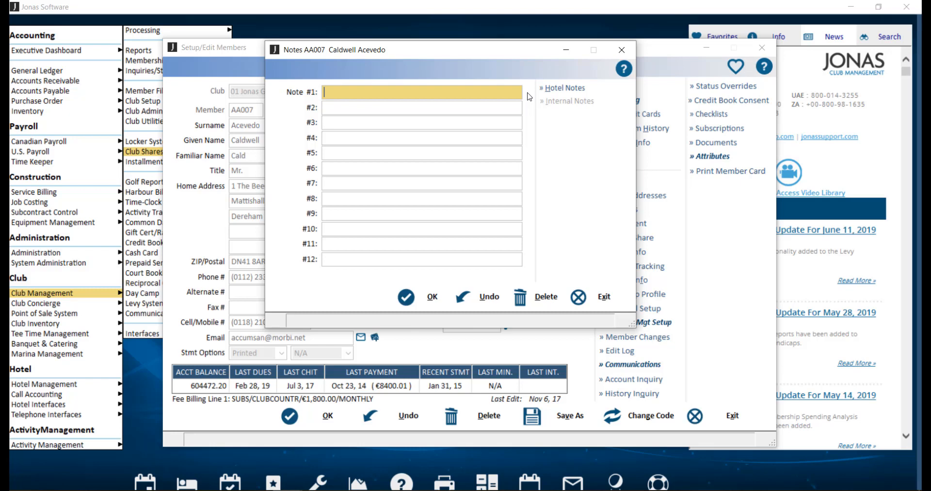
pyautogui.moveTo(632, 90)
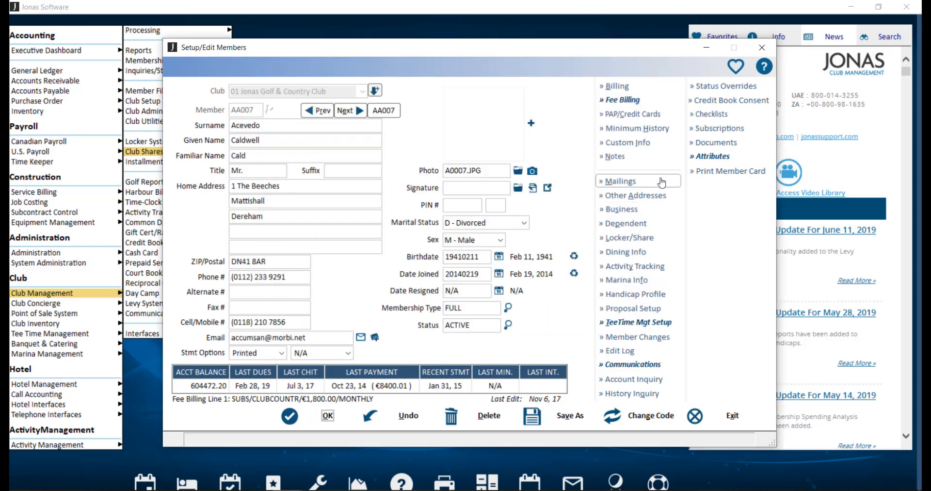
pyautogui.click(619, 182)
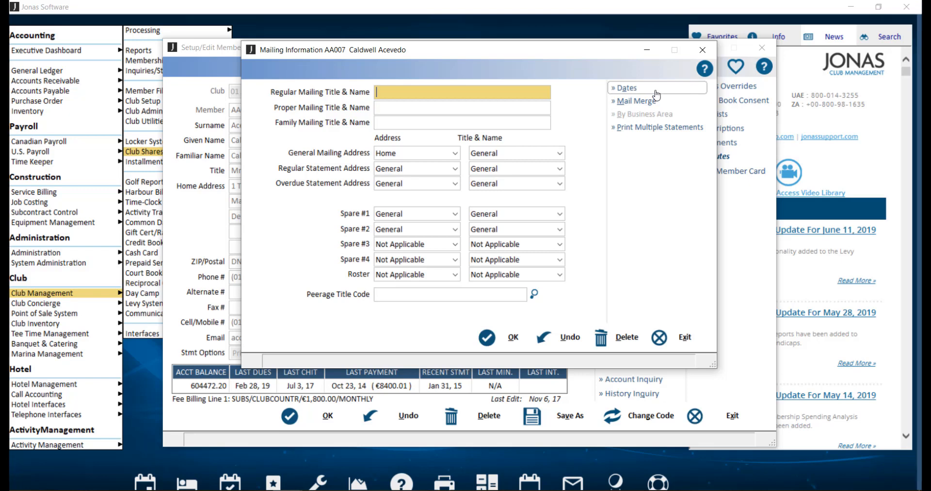
pyautogui.click(624, 88)
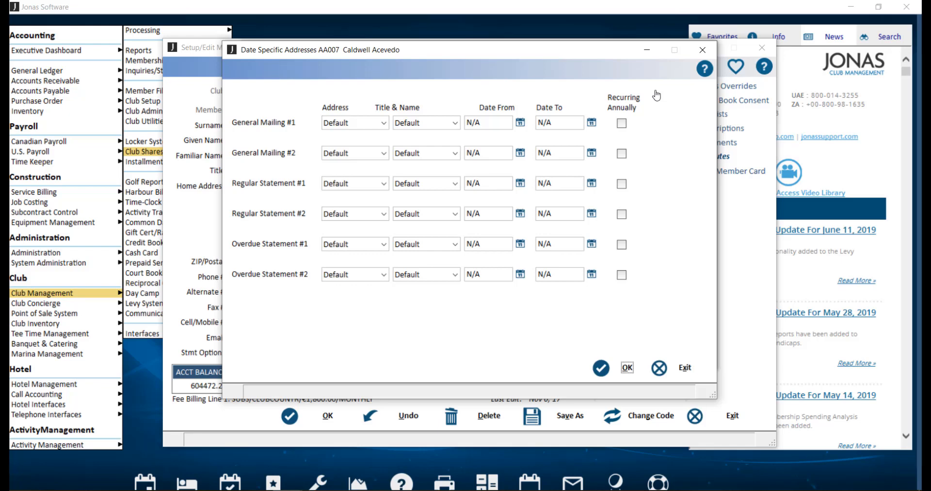
pyautogui.moveTo(678, 87)
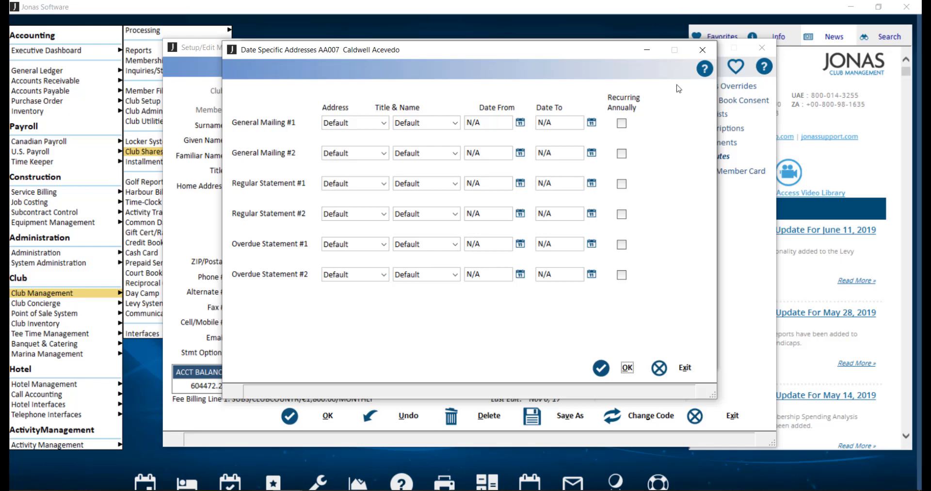
pyautogui.click(702, 50)
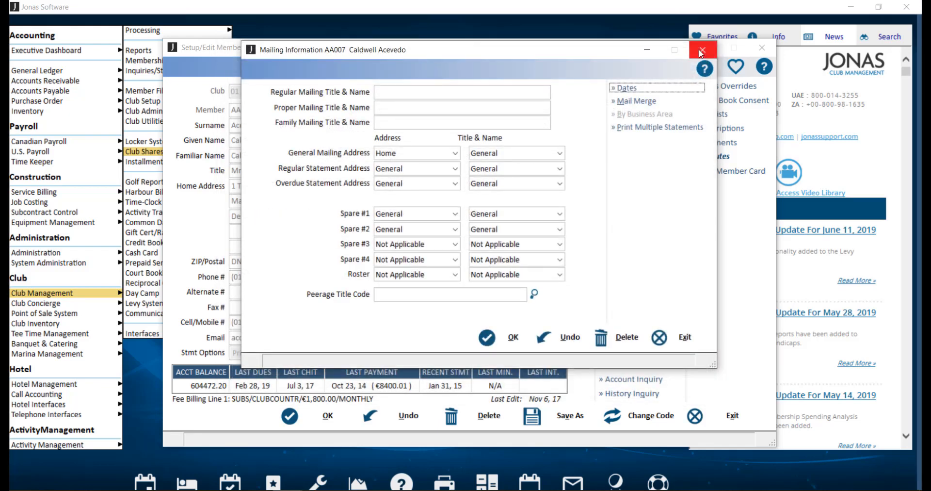
pyautogui.click(702, 50)
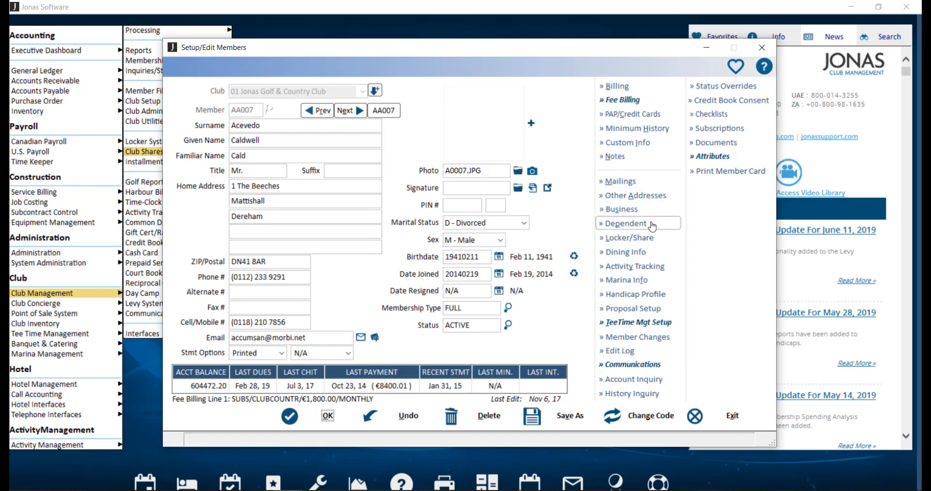
pyautogui.click(624, 223)
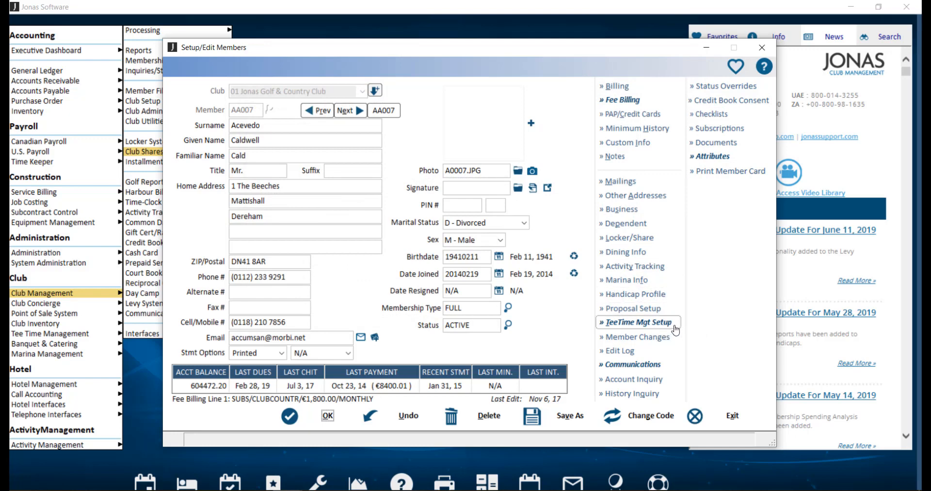
pyautogui.click(637, 322)
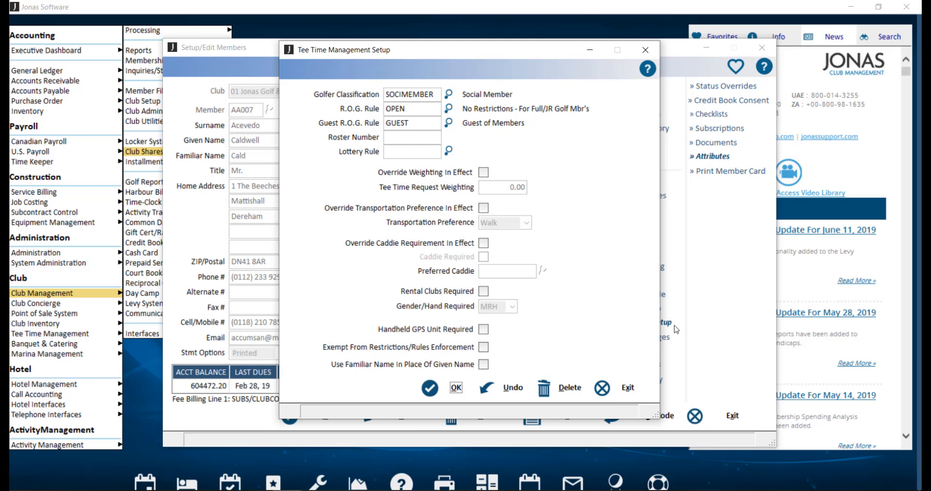
pyautogui.moveTo(656, 54)
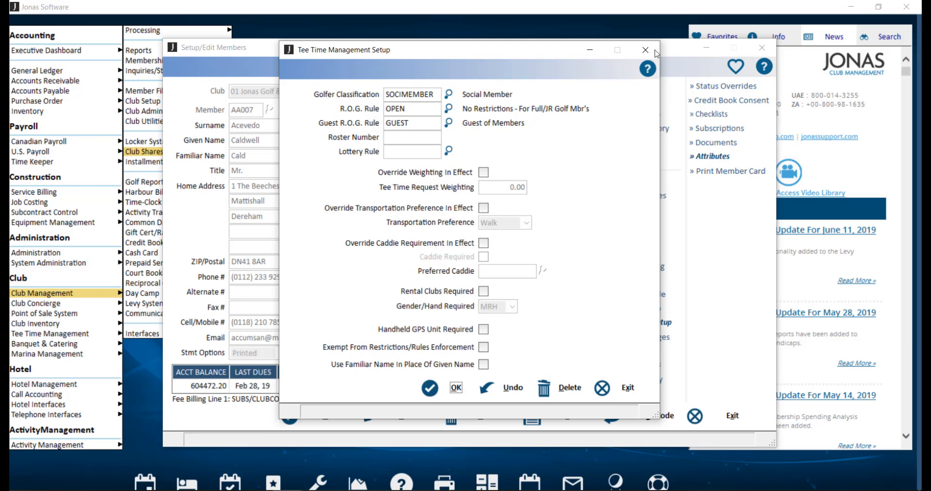
pyautogui.click(645, 50)
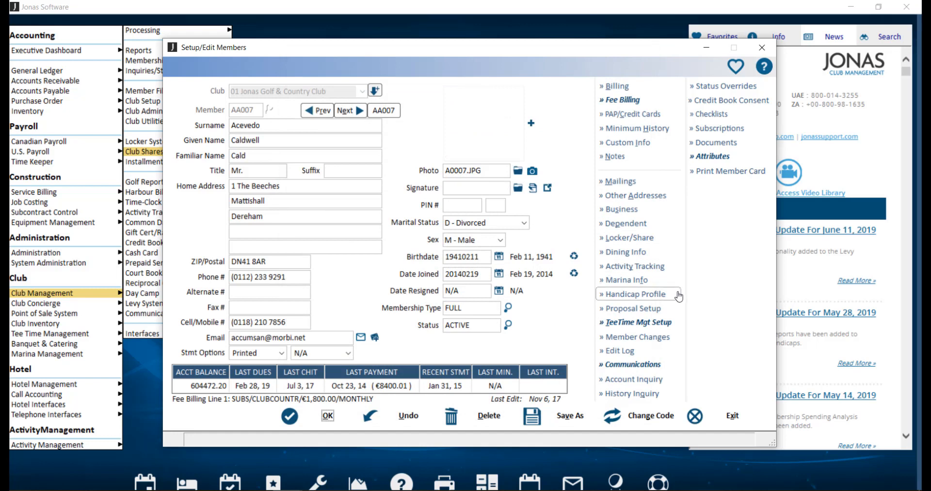
pyautogui.moveTo(703, 316)
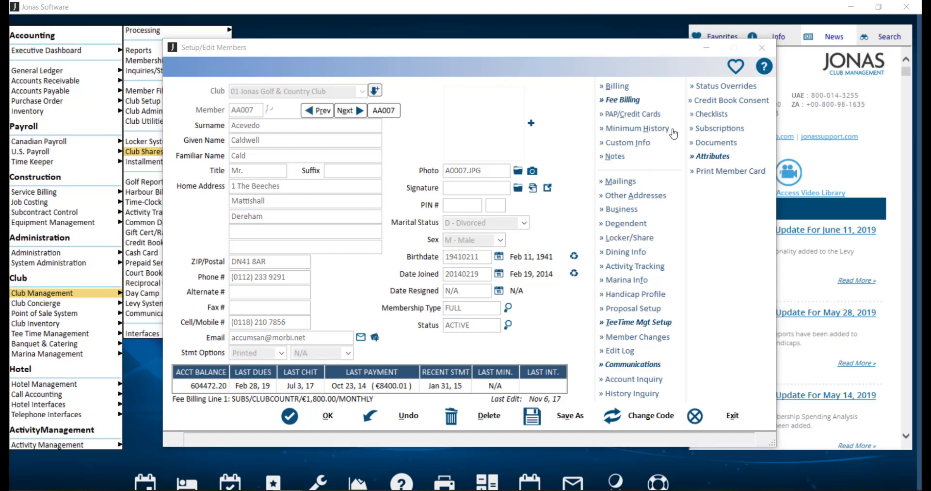
pyautogui.click(636, 127)
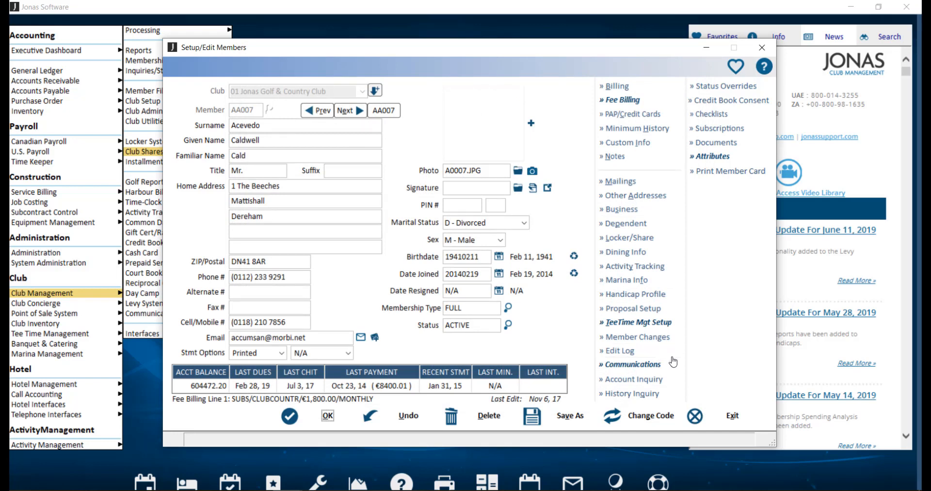
pyautogui.moveTo(634, 378)
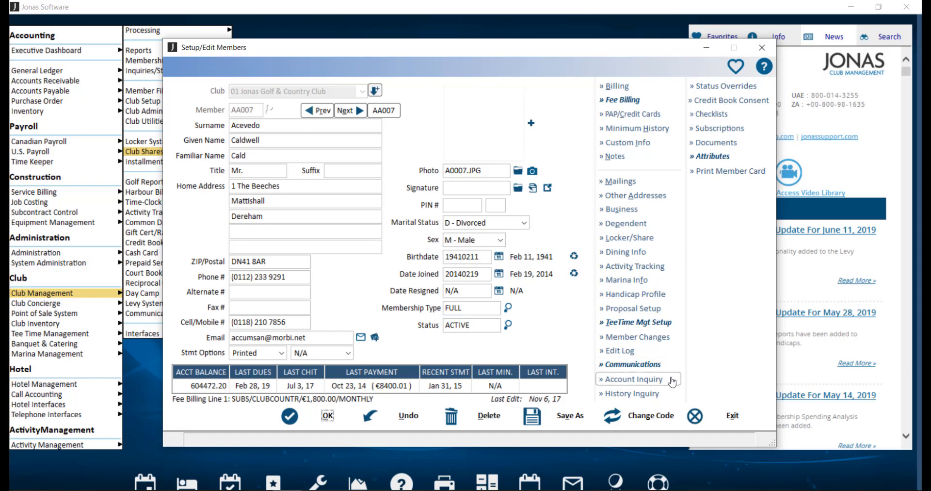
pyautogui.moveTo(632, 393)
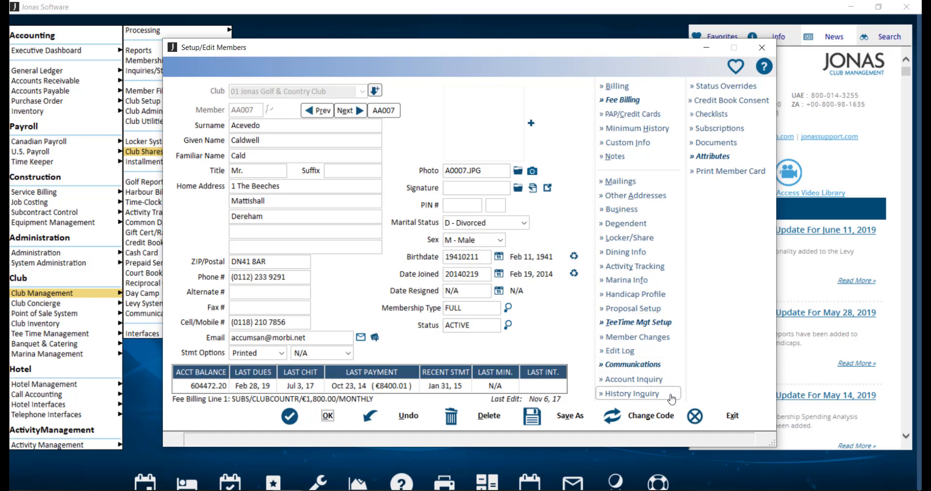